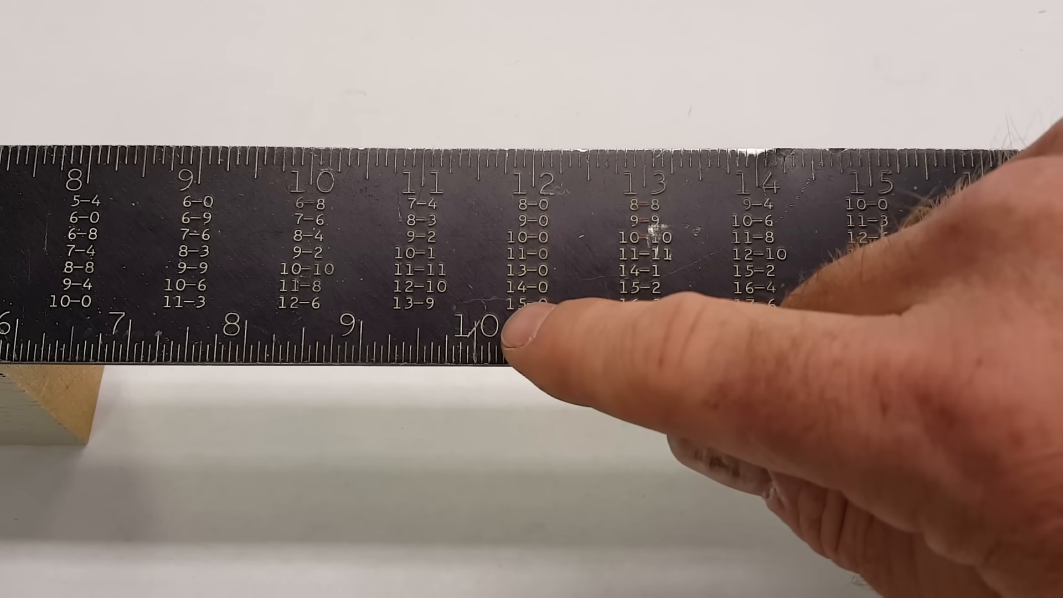
{"action": "mouse_move", "coordinate": [712, 319]}
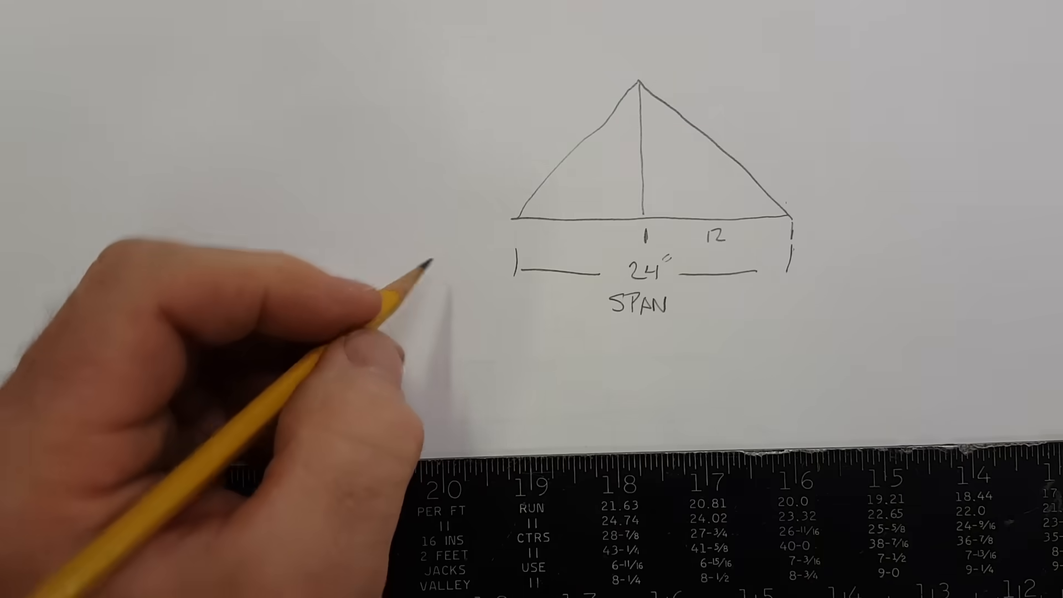
{"action": "type", "text": "RUN"}
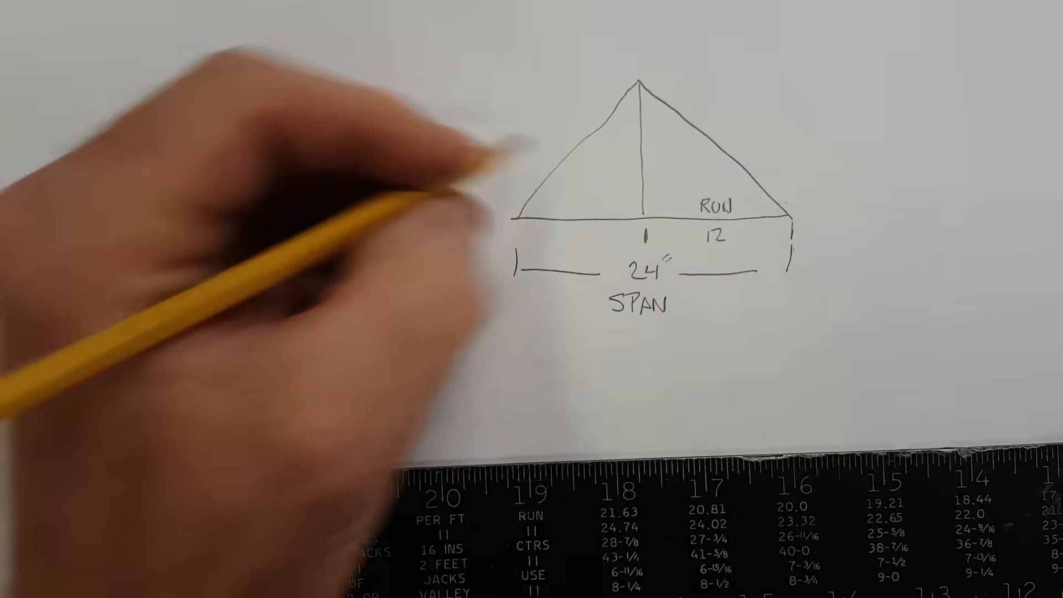